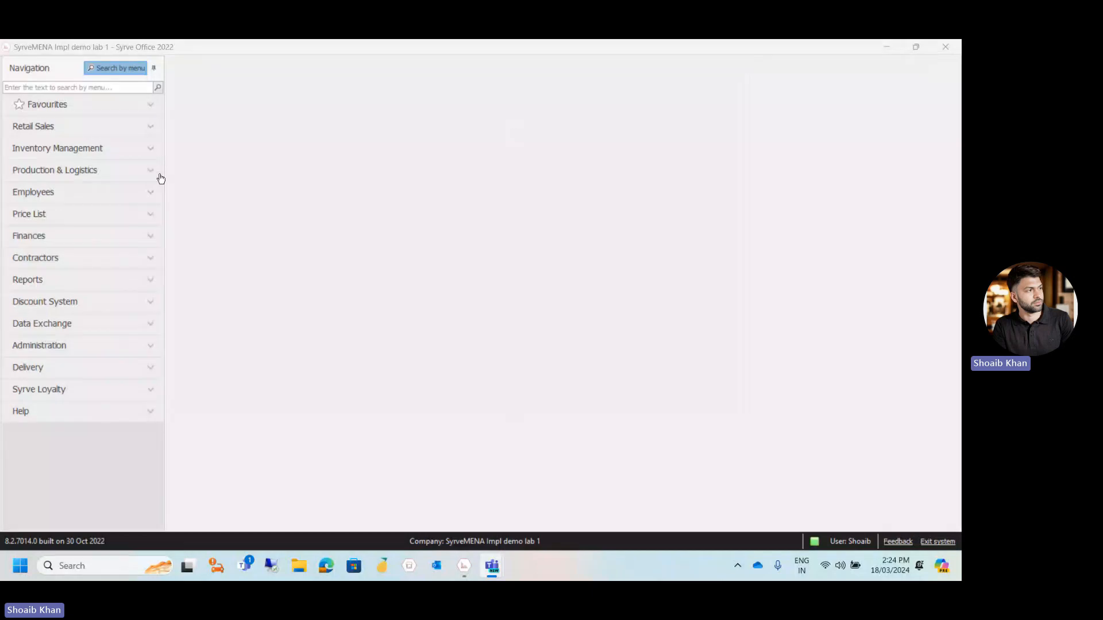
Show the List of Employees register from the Employees section of the navigation panel
click(33, 191)
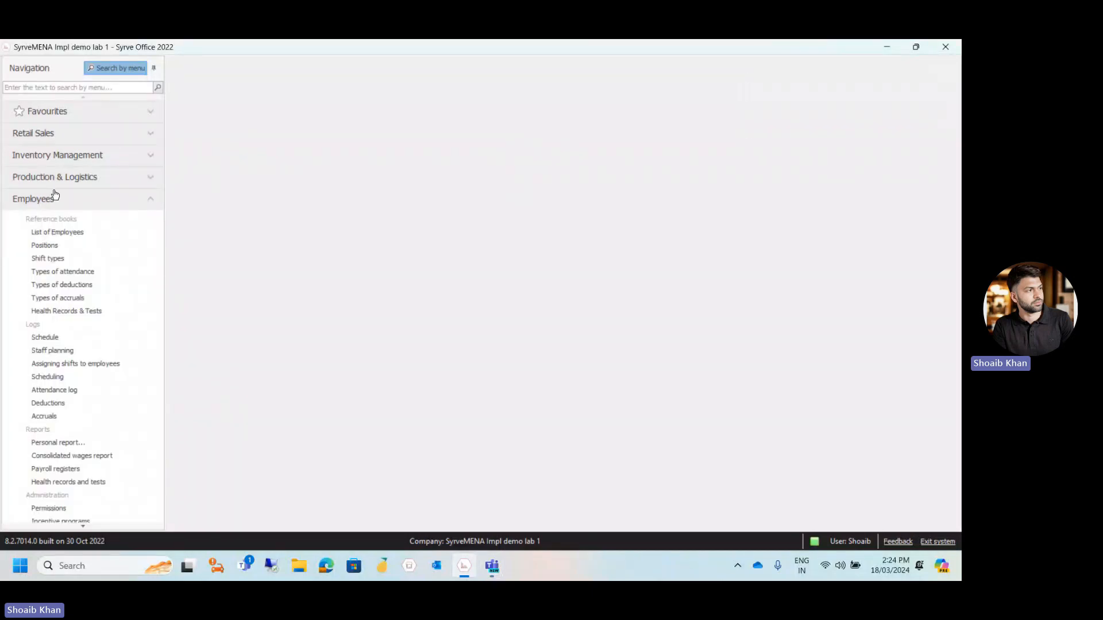
mouse_move(57, 232)
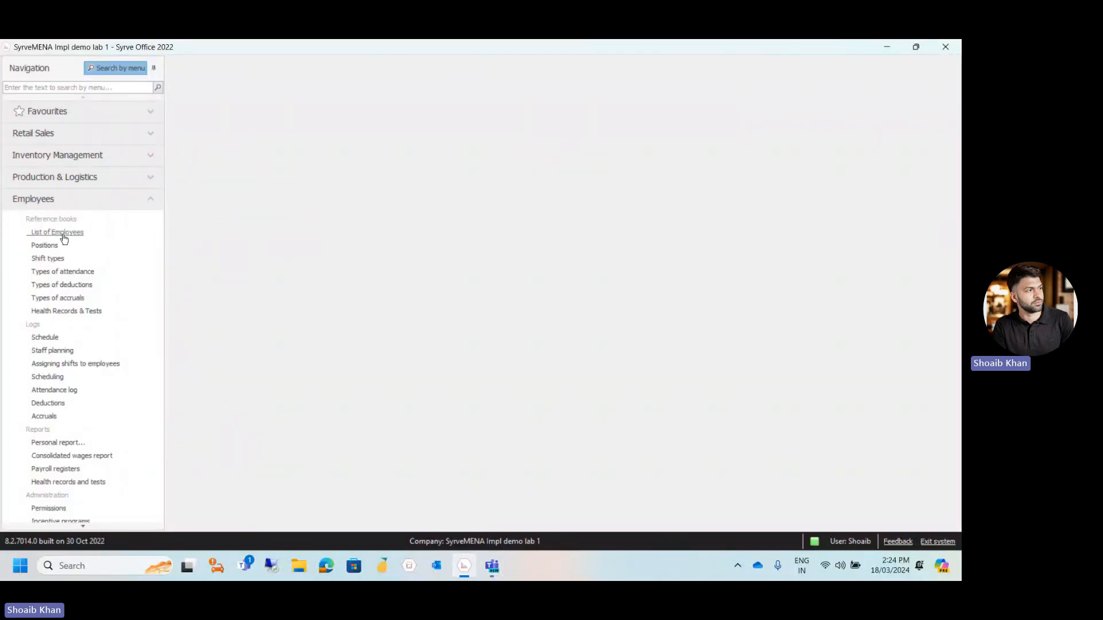
click(57, 232)
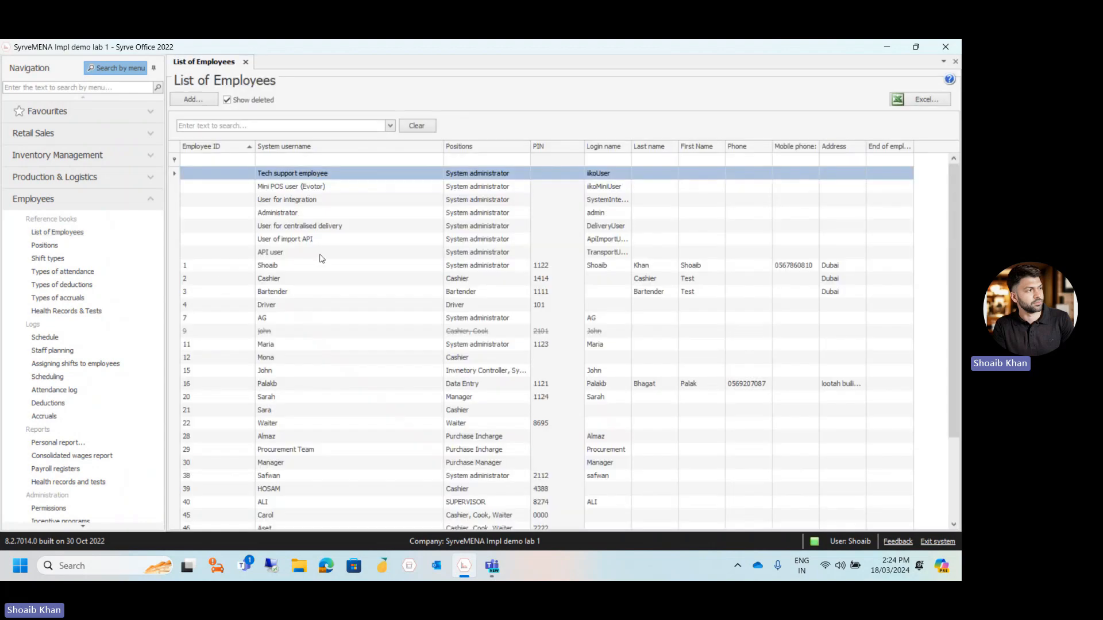
mouse_move(350, 282)
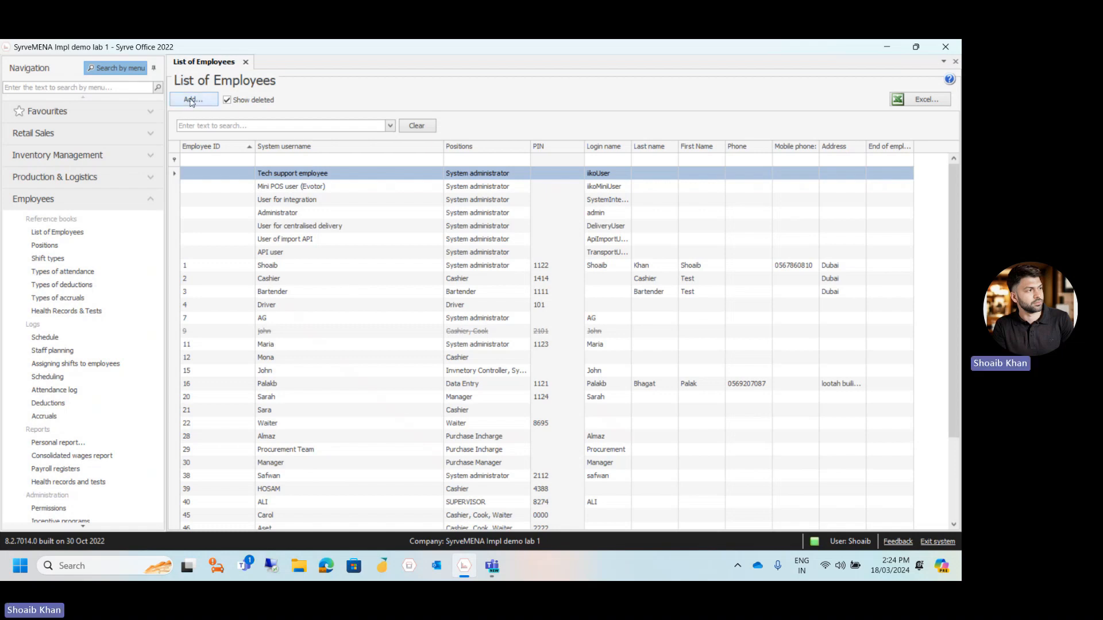
Start a new employee personal file (code 54), glancing at Additional Information before returning to Basic Information
click(193, 100)
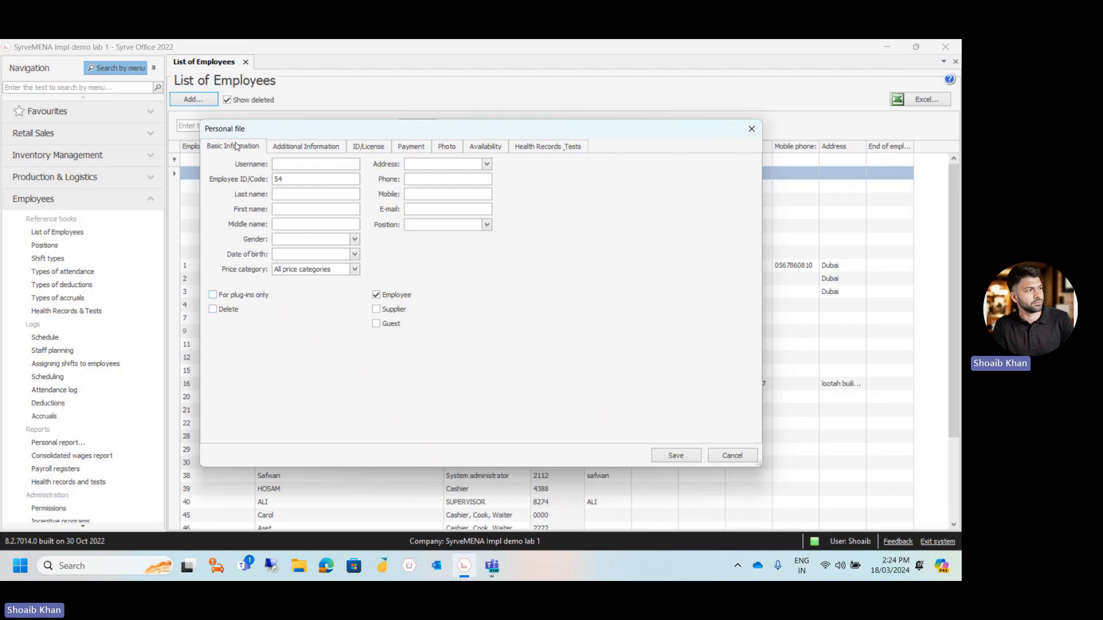
click(305, 146)
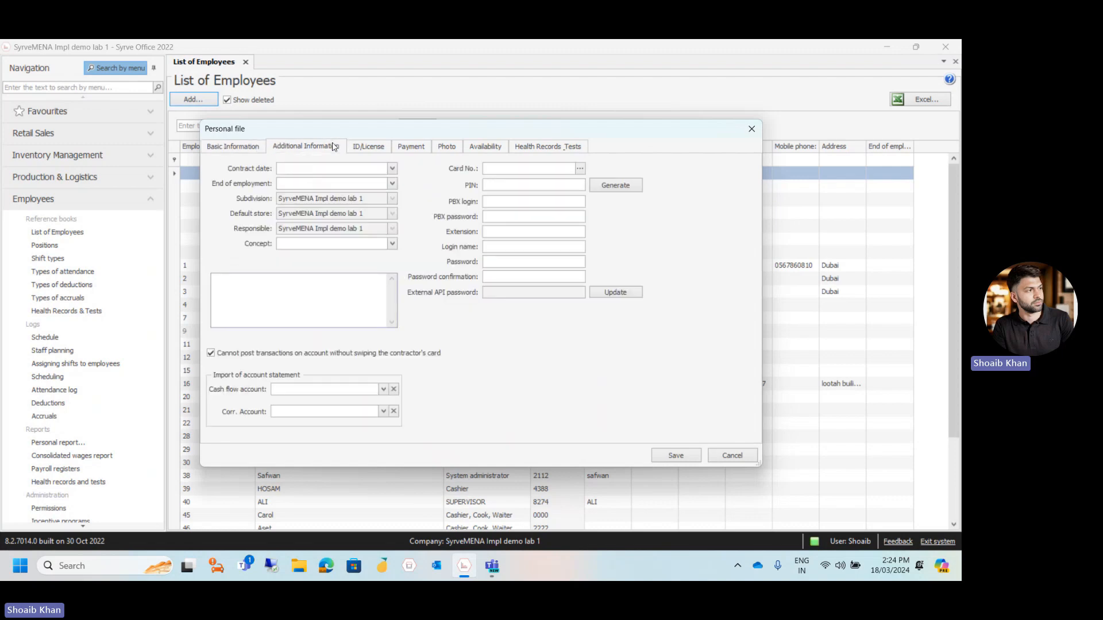
click(232, 147)
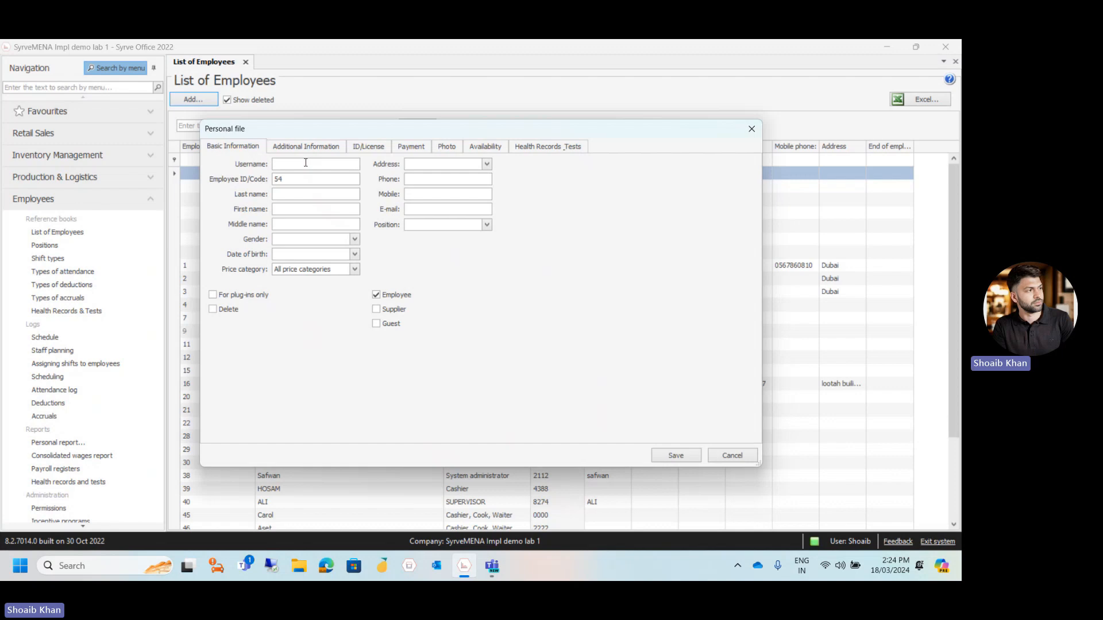
mouse_move(285, 165)
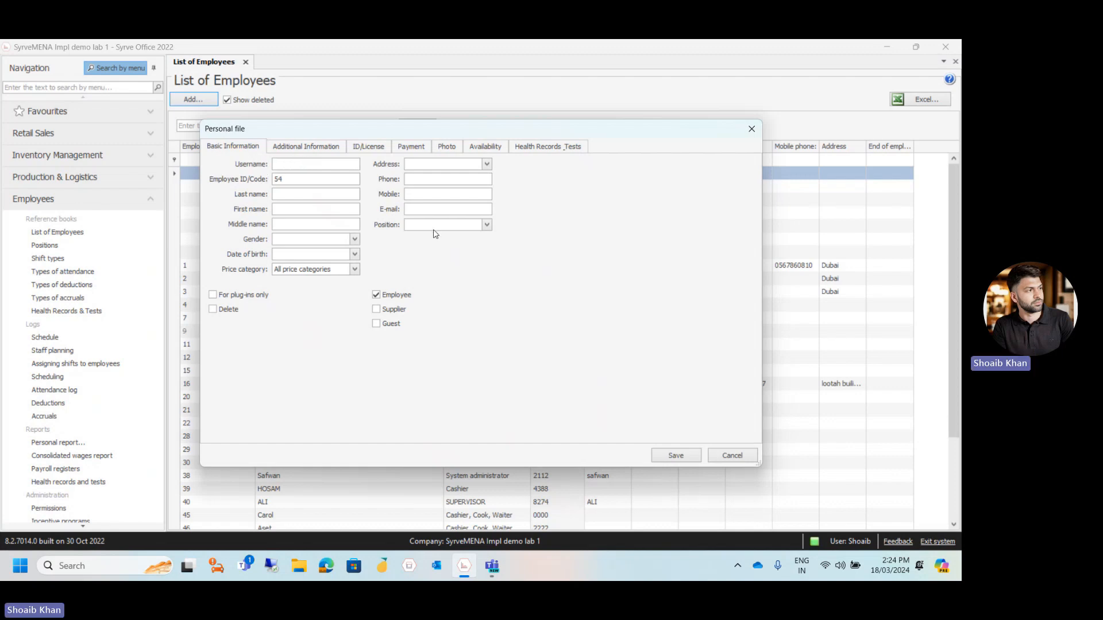
mouse_move(291, 204)
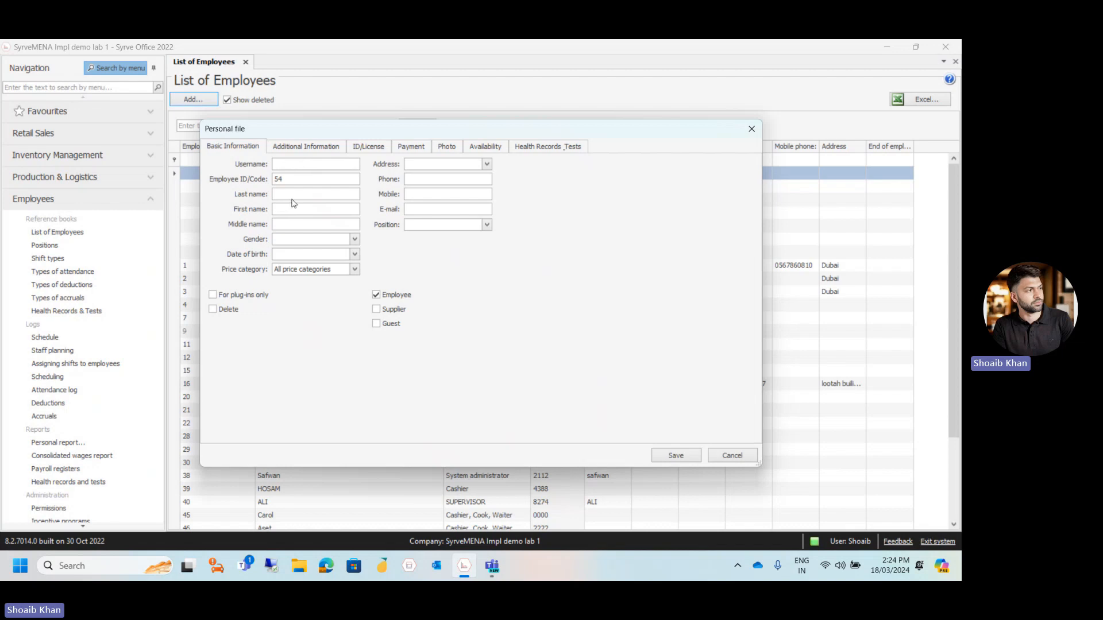
mouse_move(422, 217)
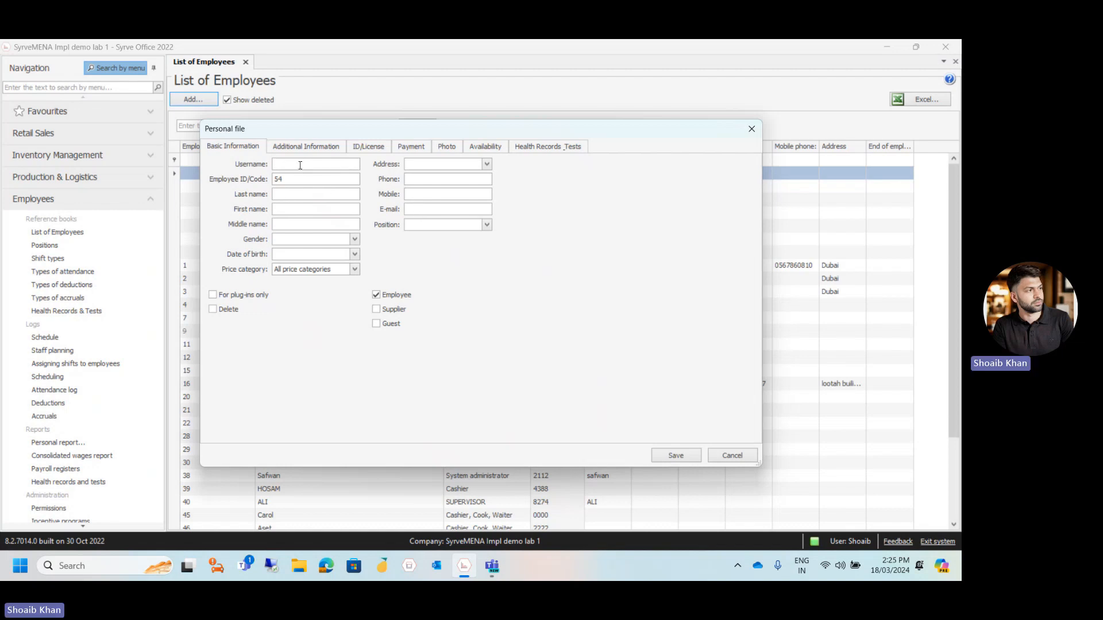
text(Mohamed)
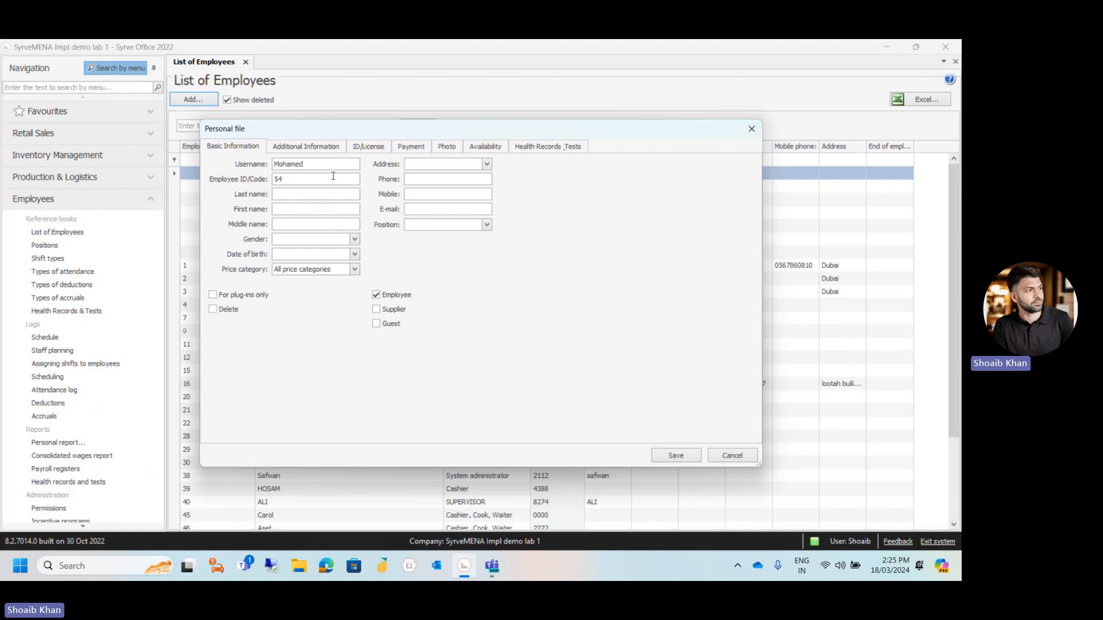
mouse_move(339, 178)
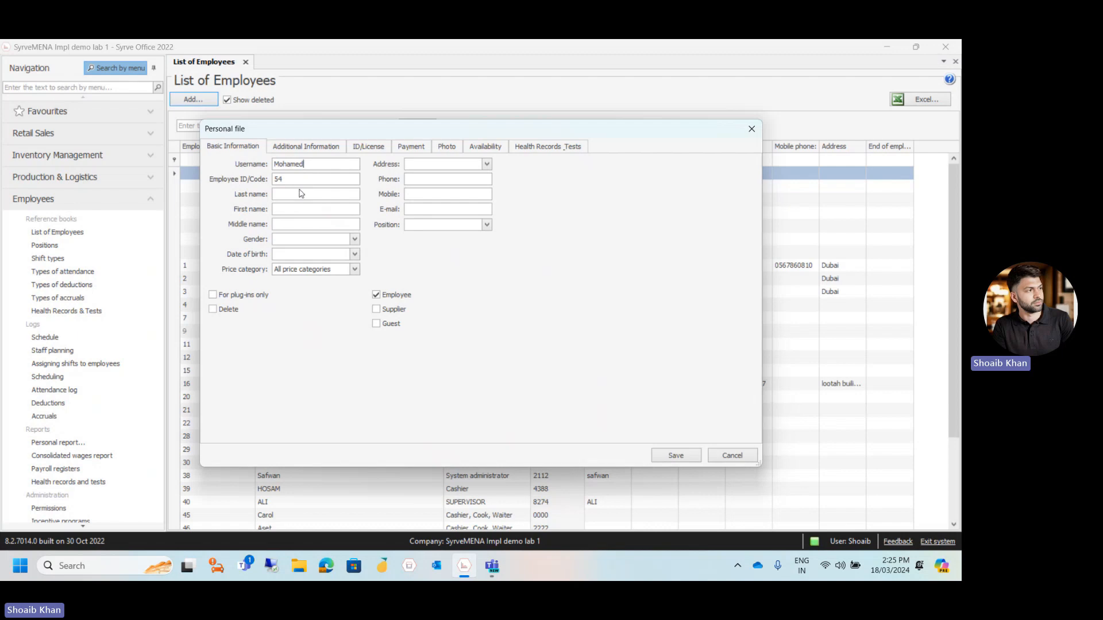
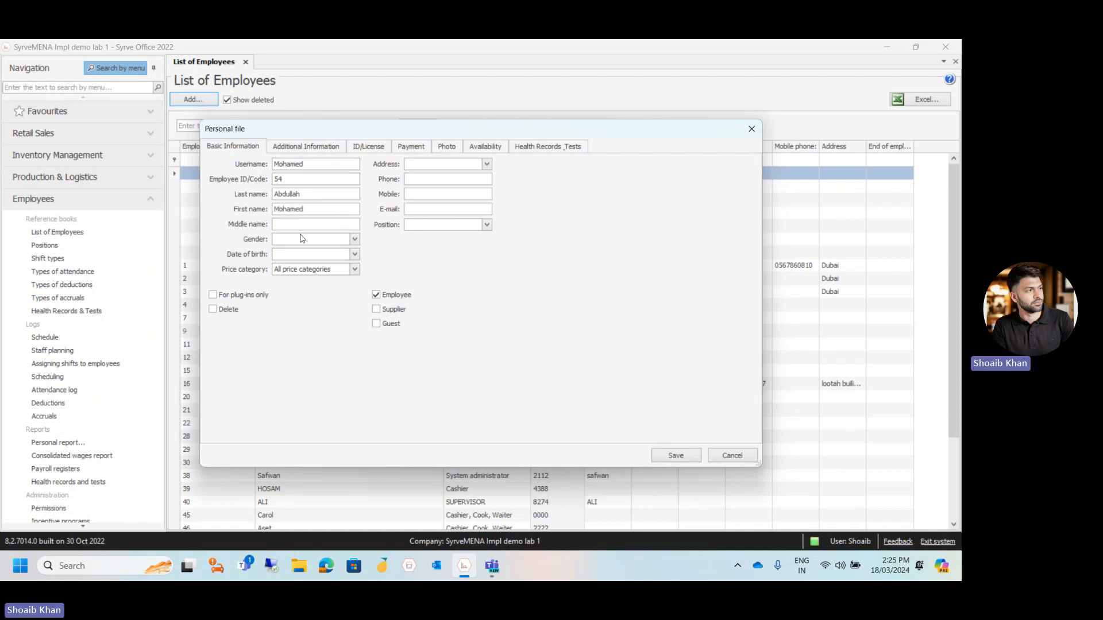
mouse_move(352, 247)
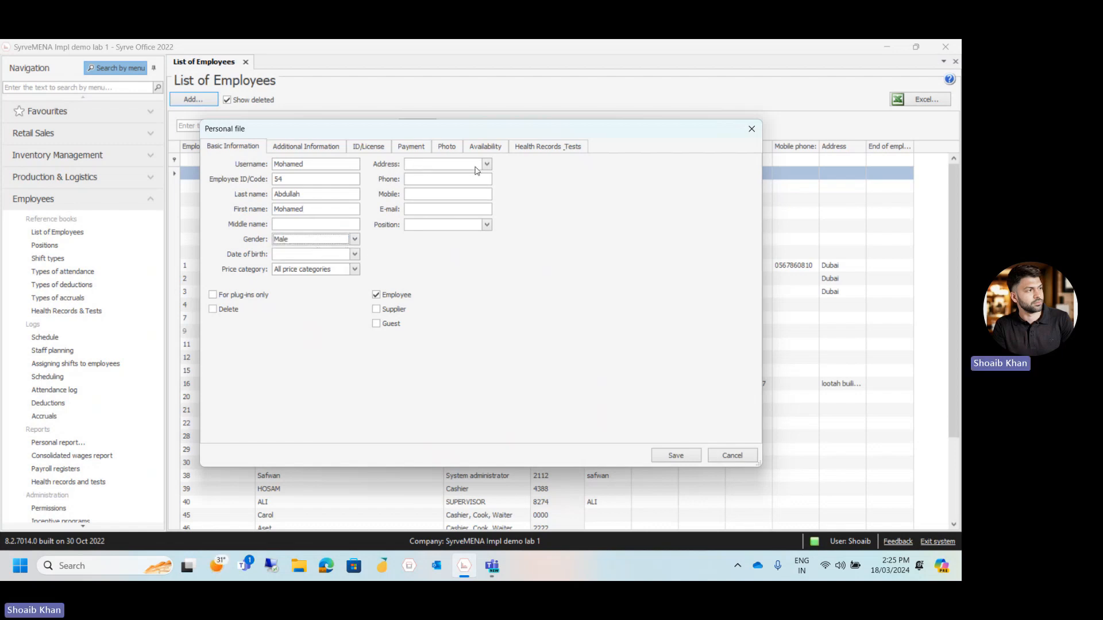
Set the employee's address to Downtown, Dubai in the address editor
click(485, 163)
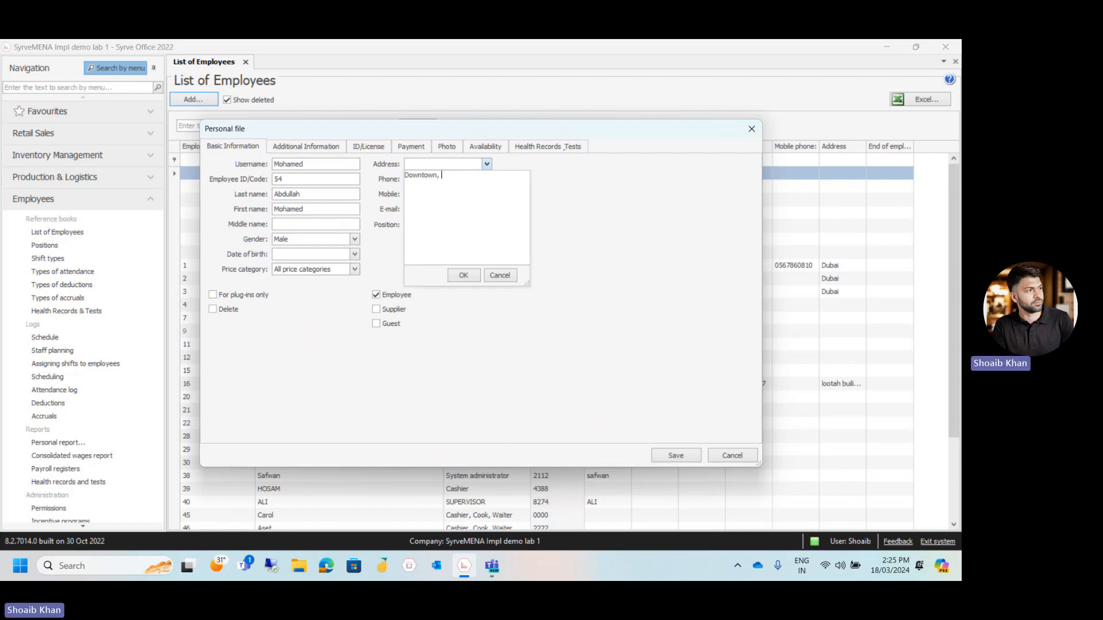
text(Dubai)
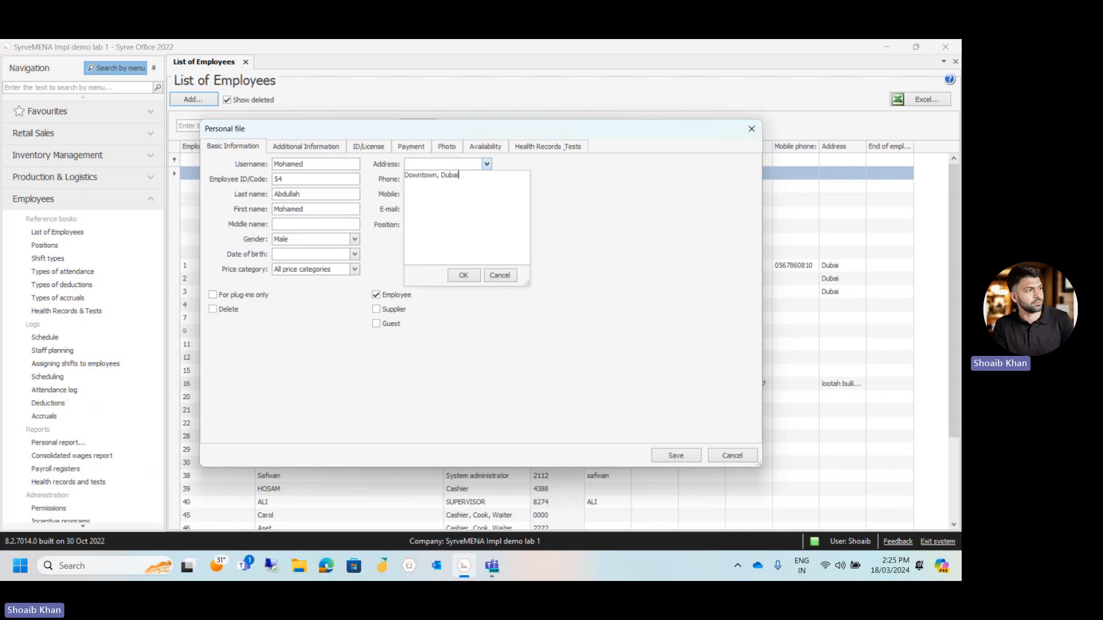
click(463, 275)
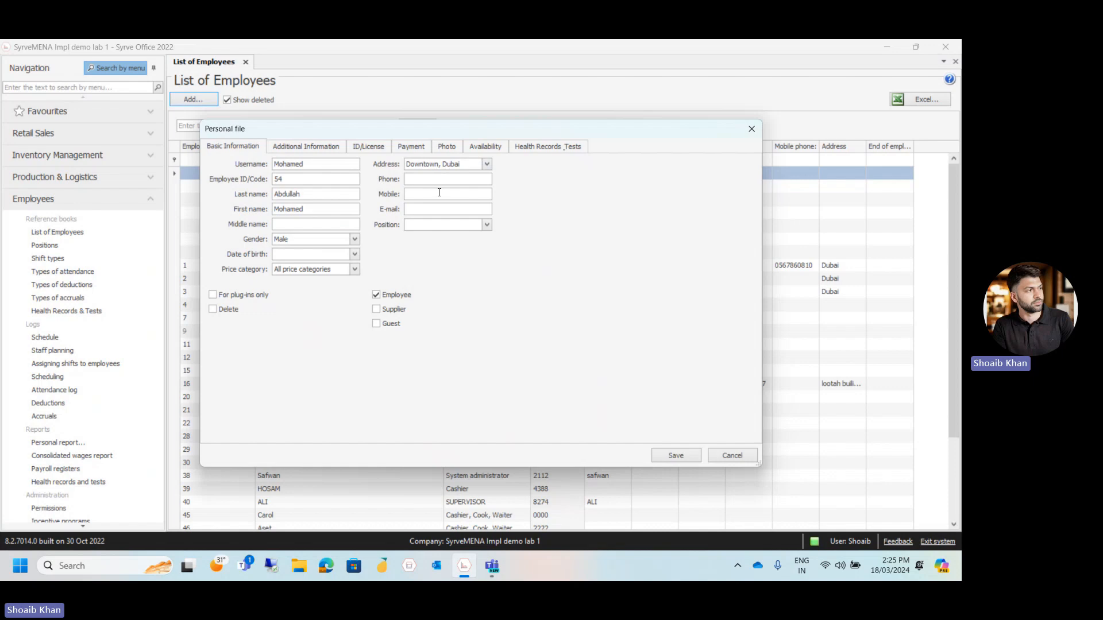
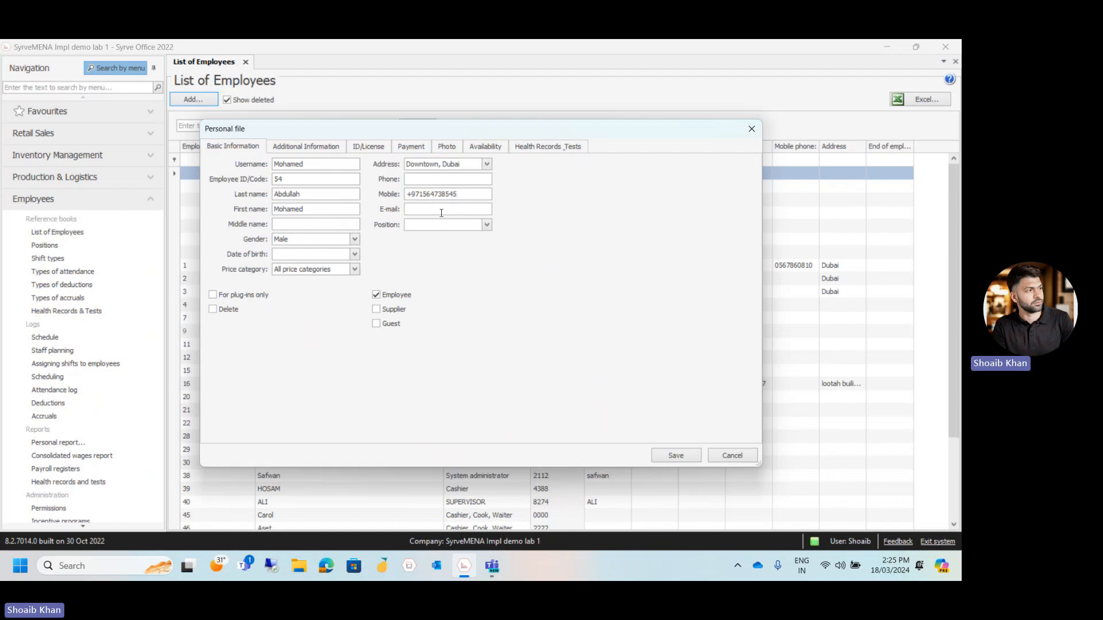
click(448, 209)
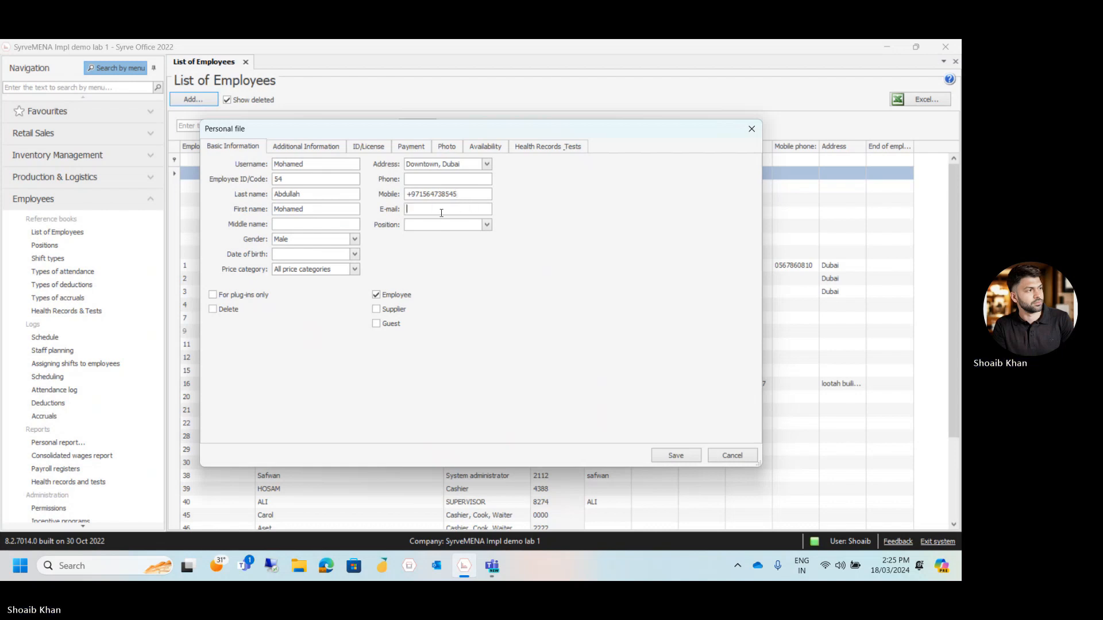
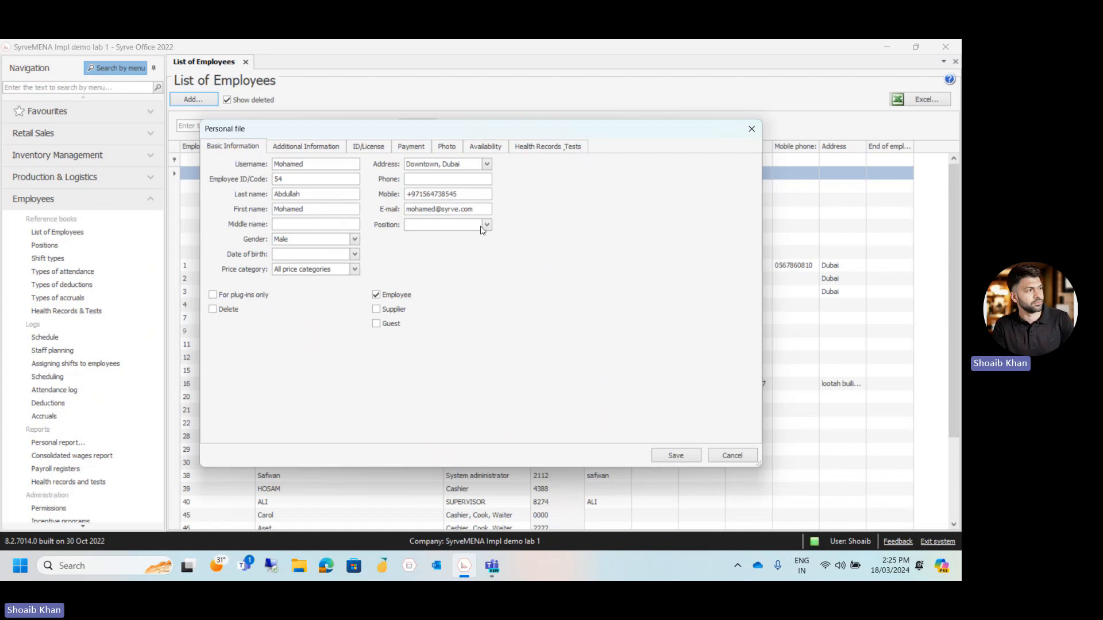
Assign the Manager position from the Position list
click(486, 225)
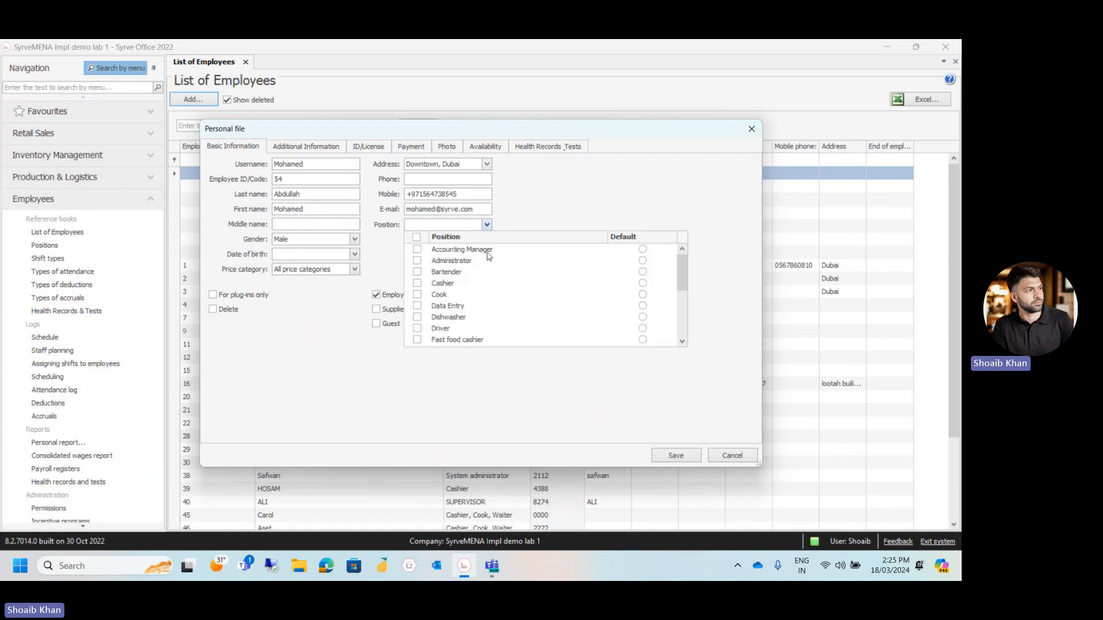
mouse_move(526, 294)
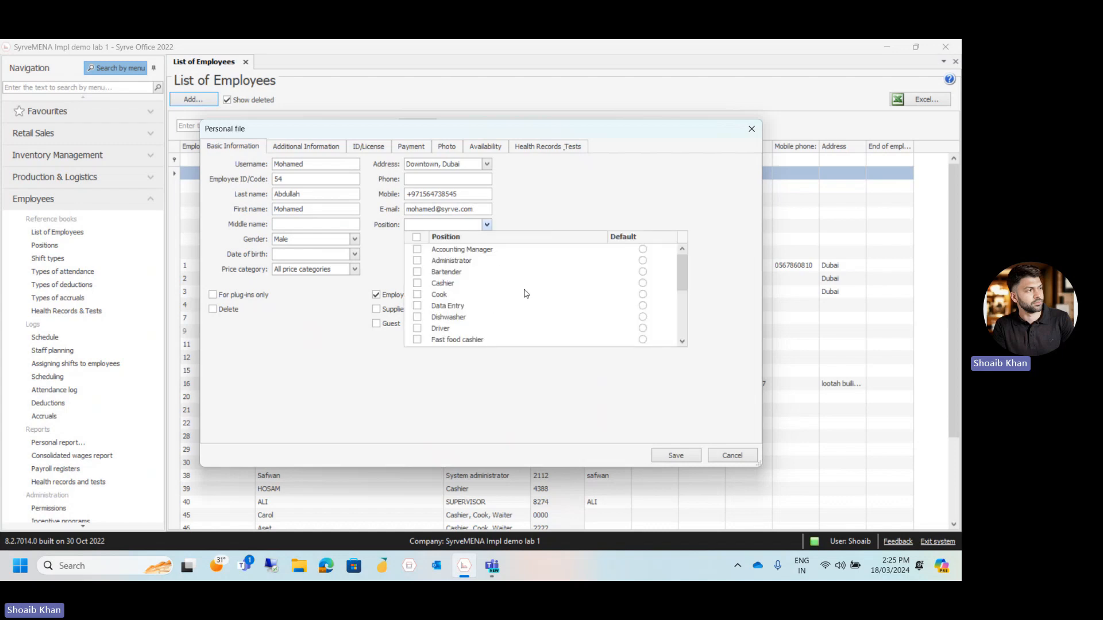
scroll(down, 3)
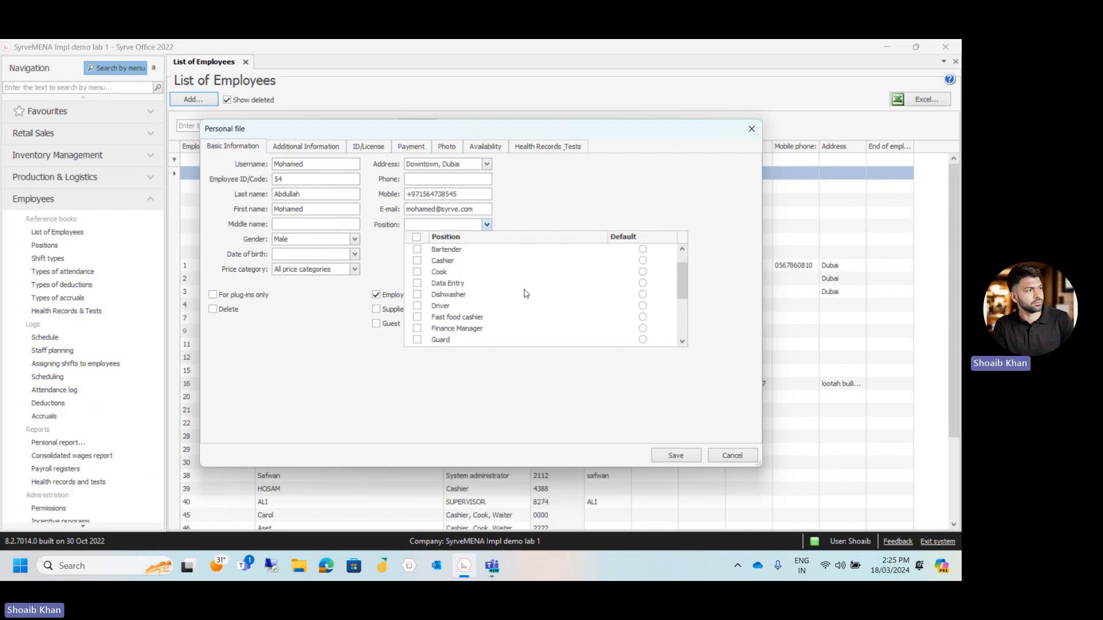
scroll(down, 3)
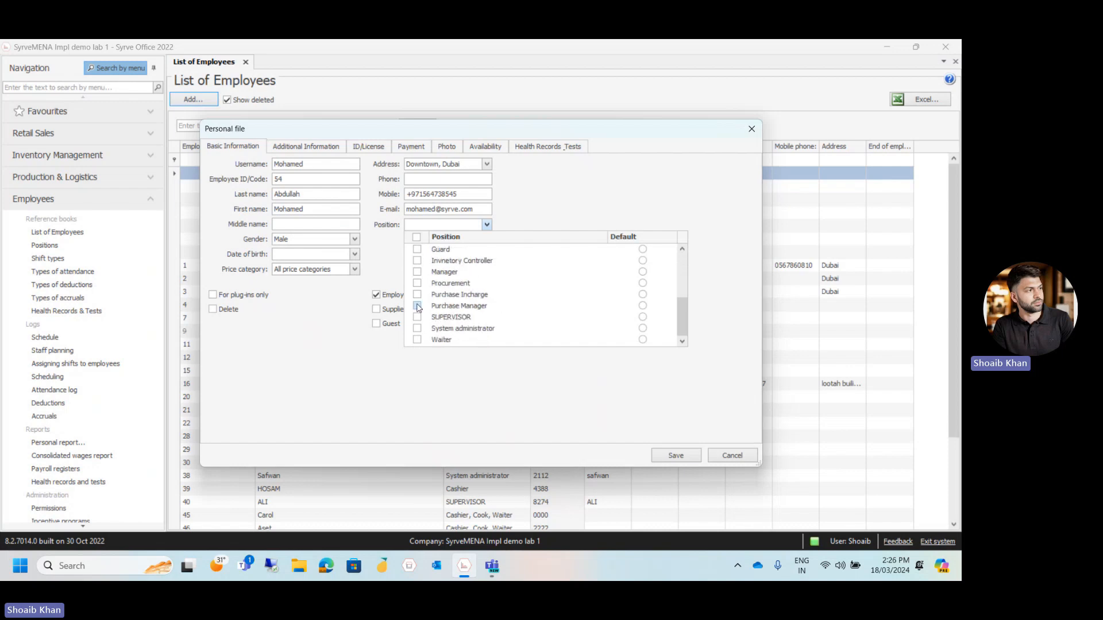
click(417, 272)
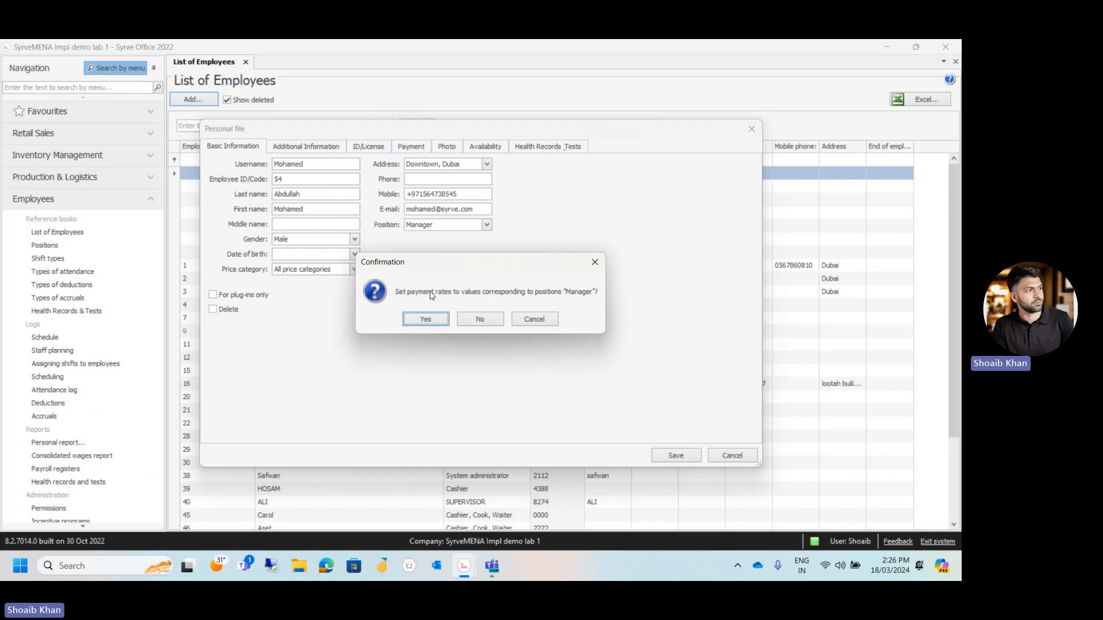
mouse_move(476, 310)
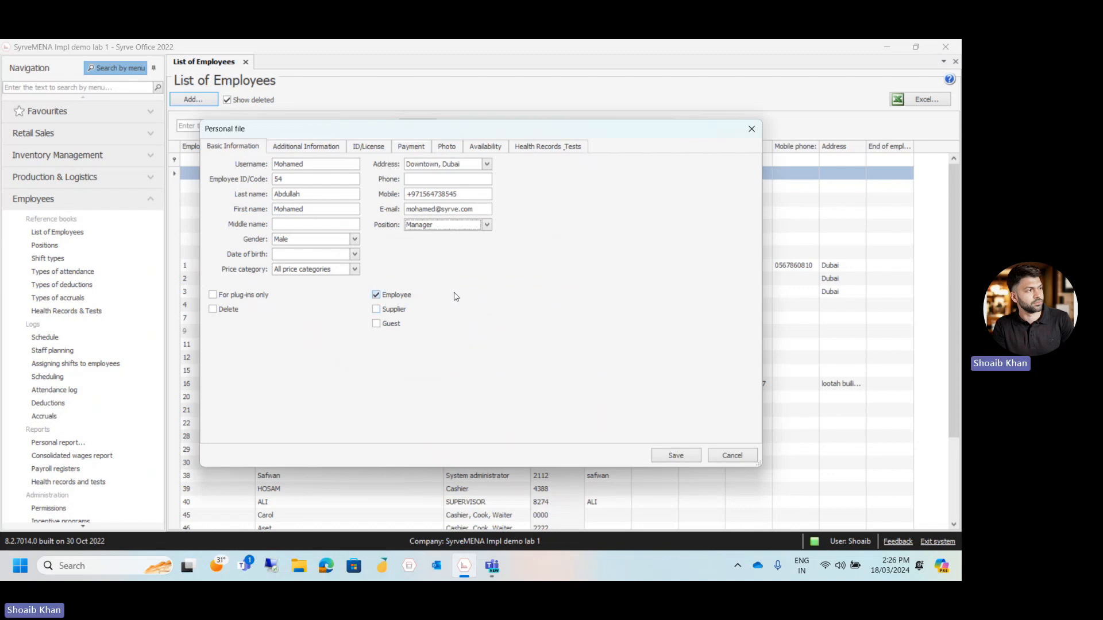
mouse_move(314, 150)
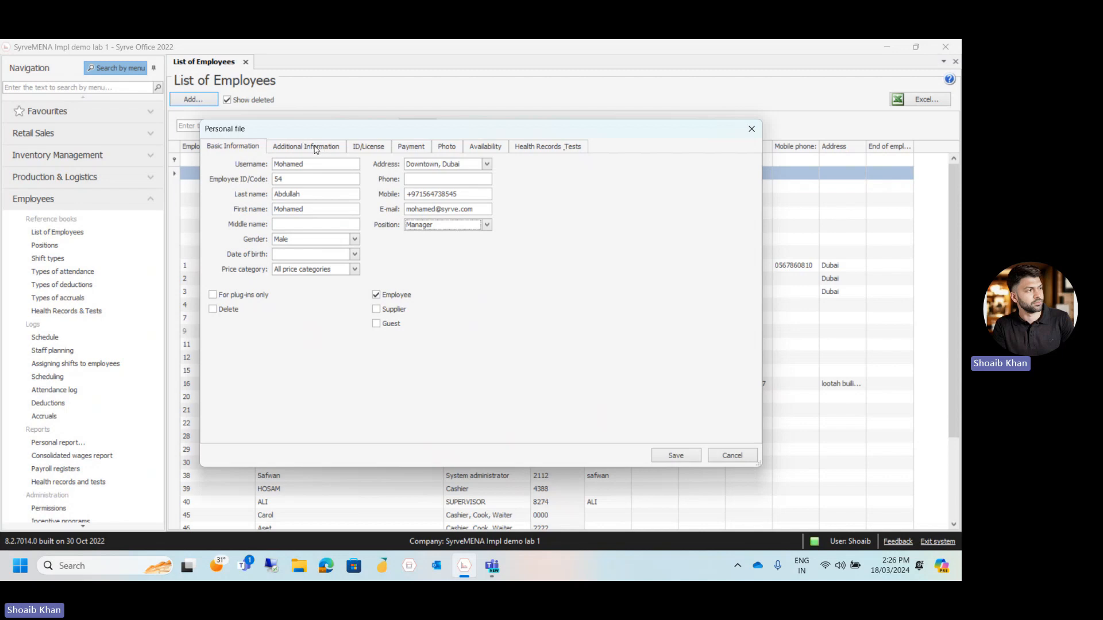
click(305, 146)
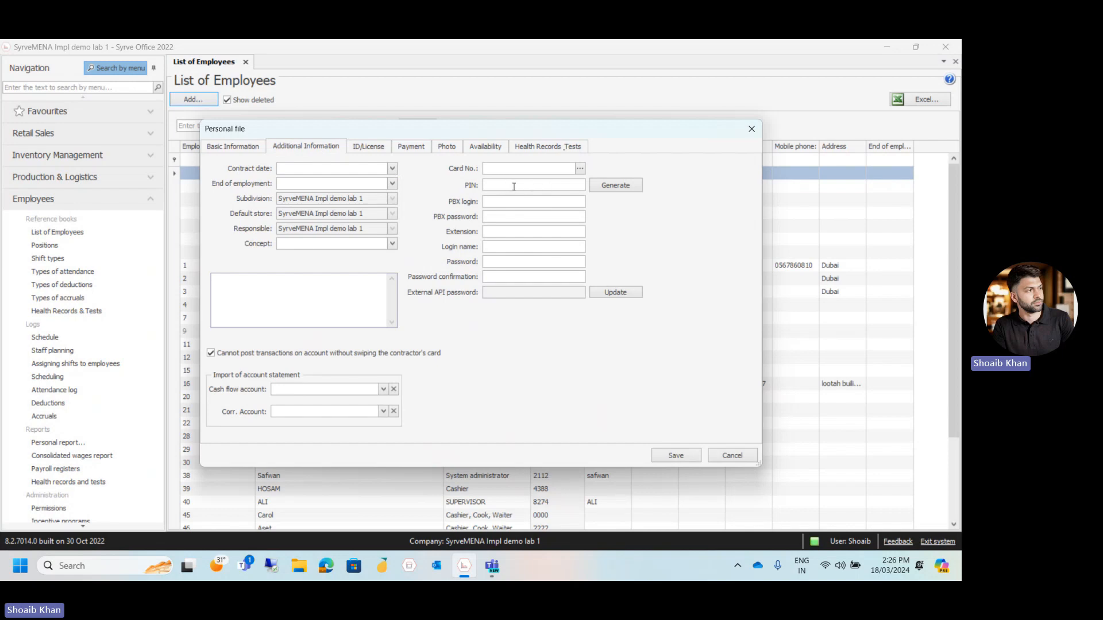
click(533, 185)
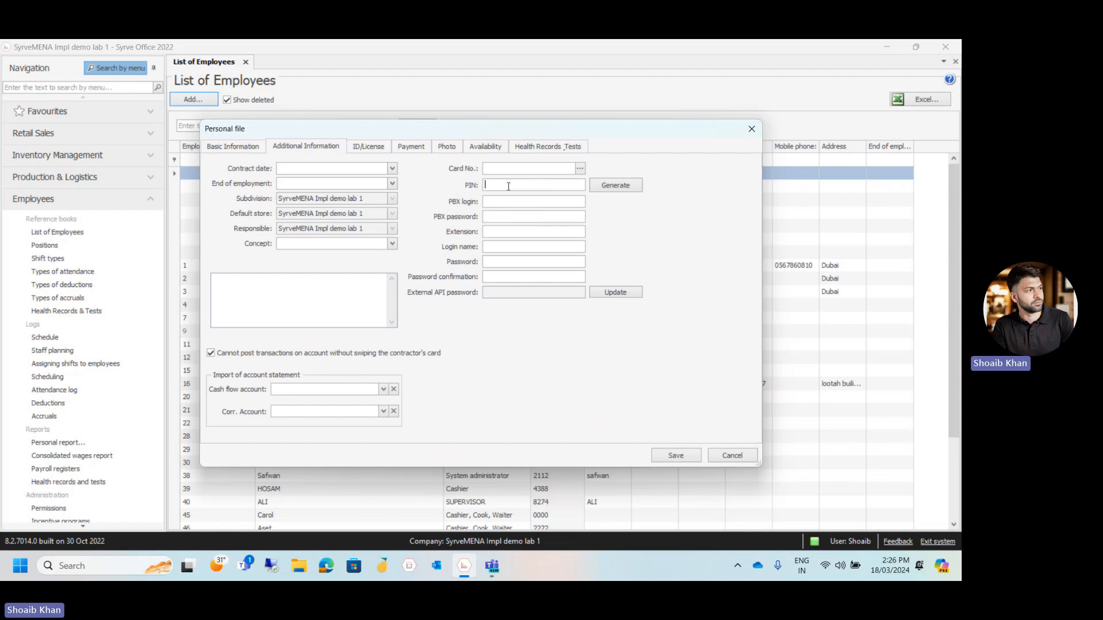
mouse_move(552, 193)
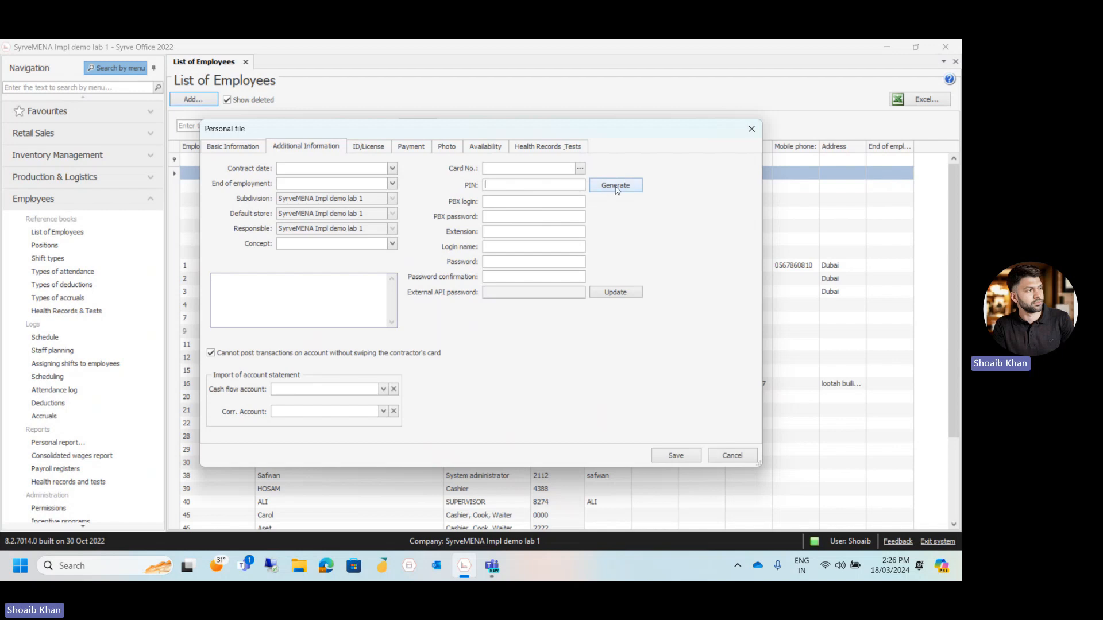
click(615, 185)
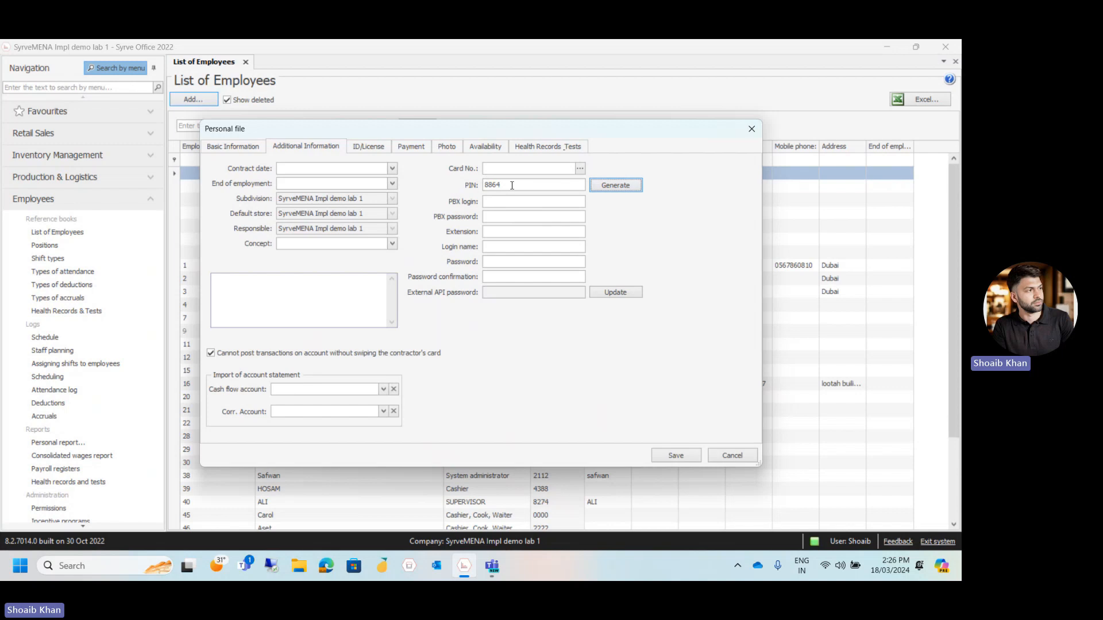
mouse_move(518, 248)
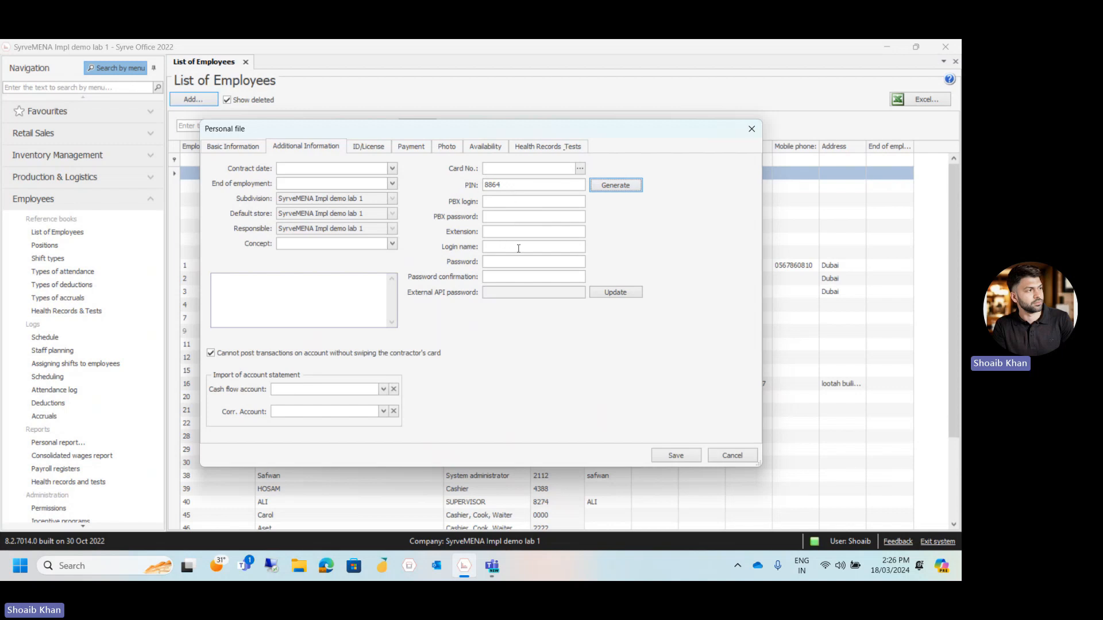
Enter back-office login name Mohamed with a password and matching confirmation
click(533, 247)
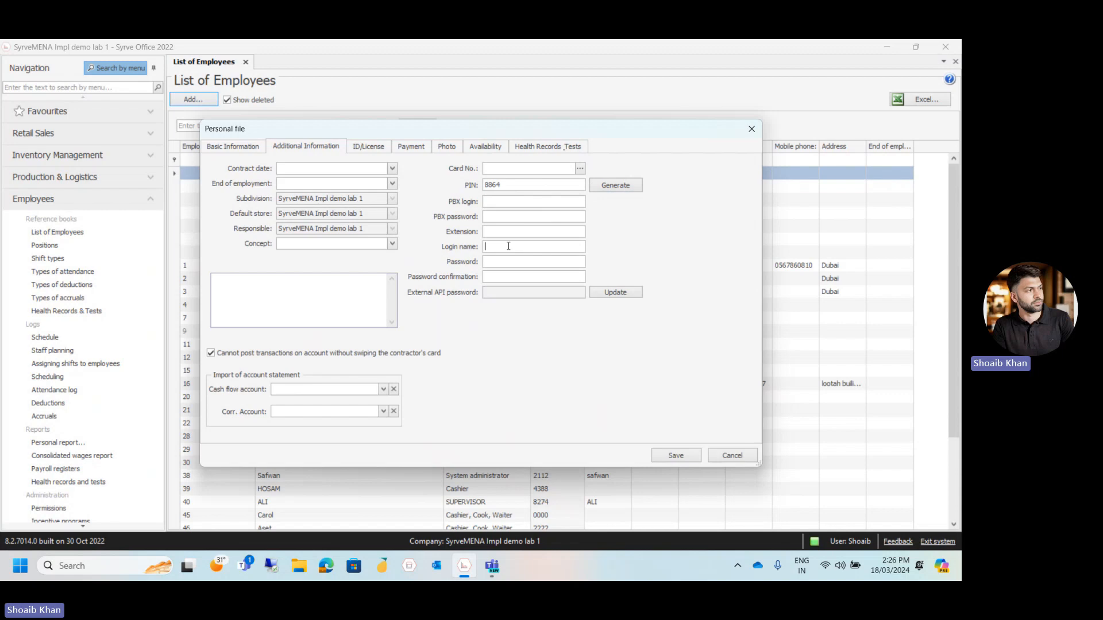
text(Mohamed)
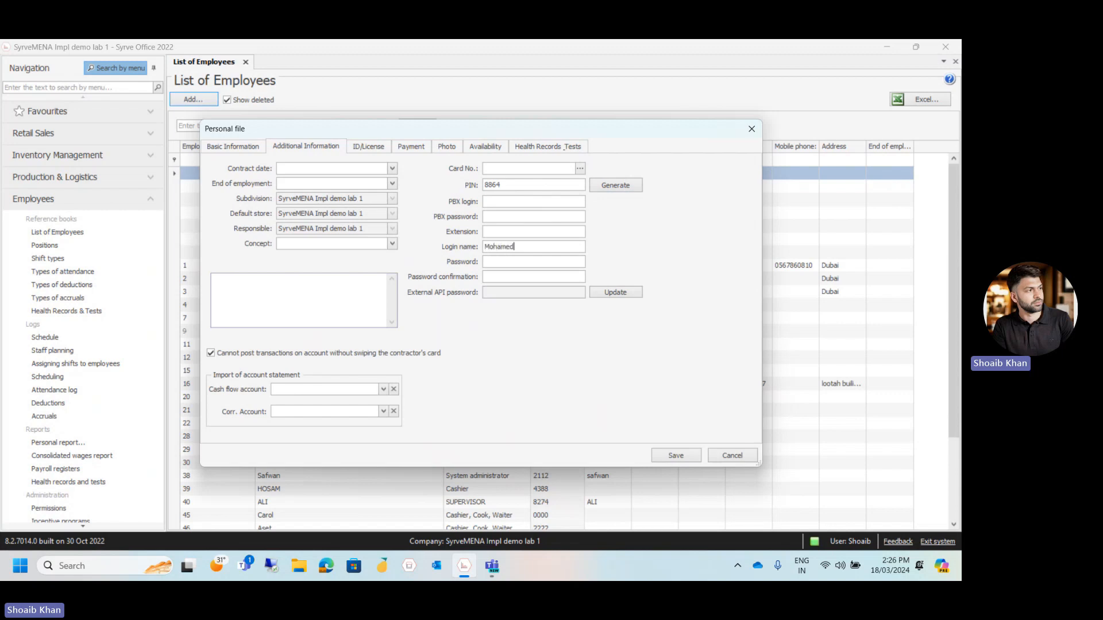
click(532, 262)
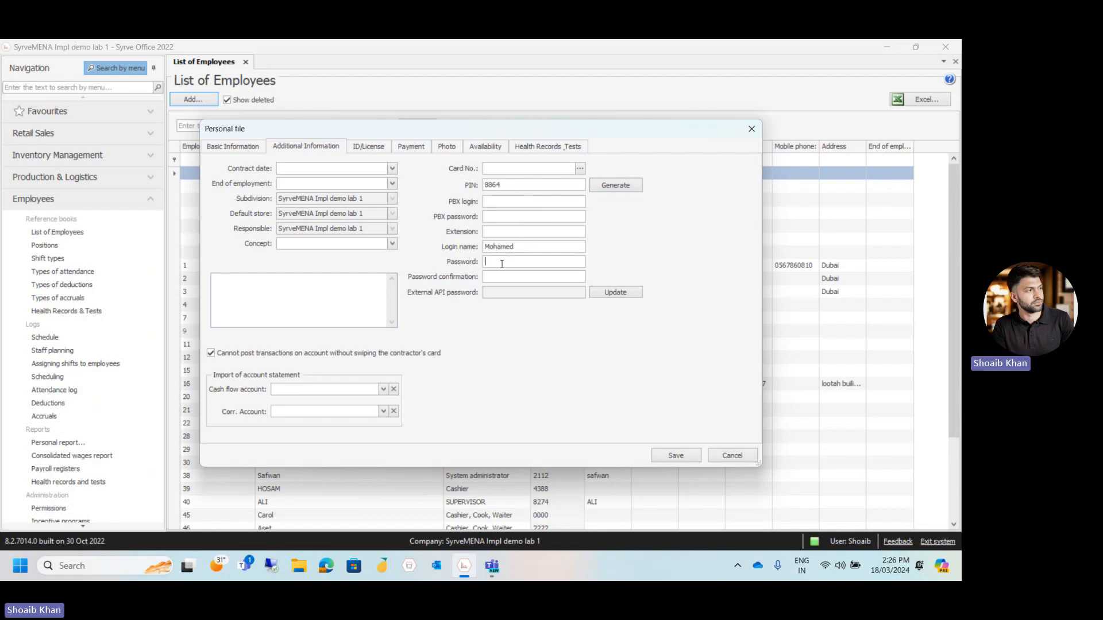
text(***)
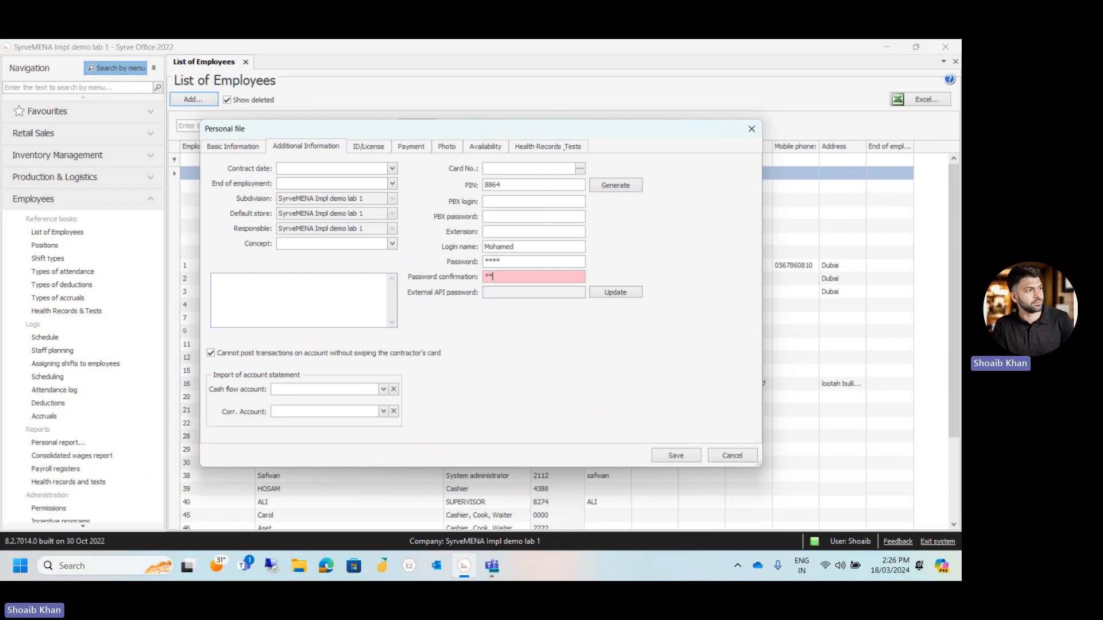
text(****)
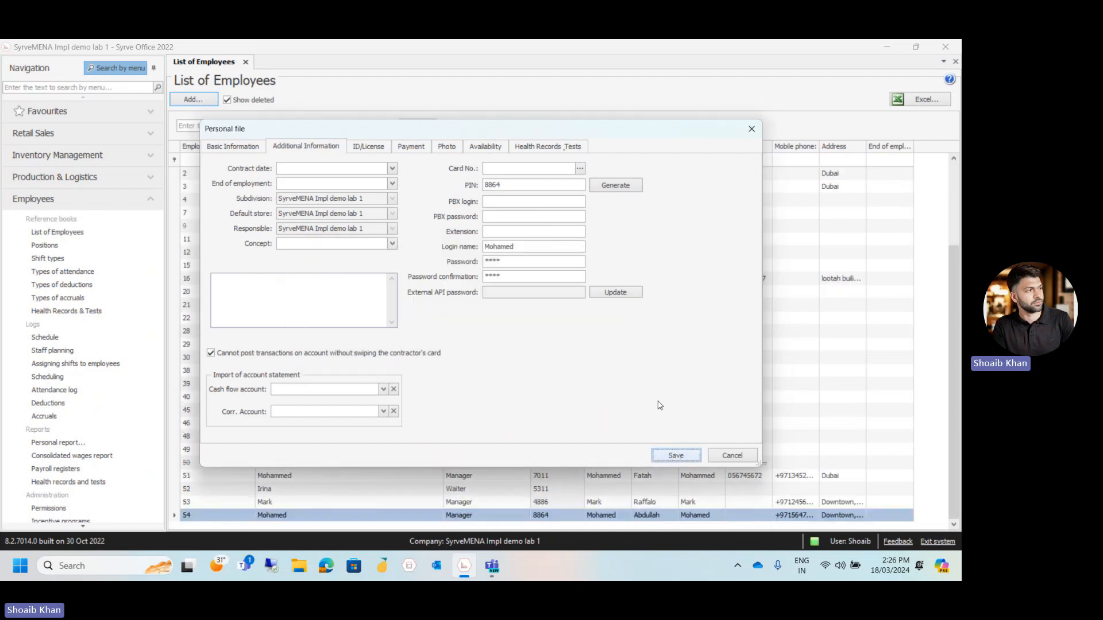
click(731, 455)
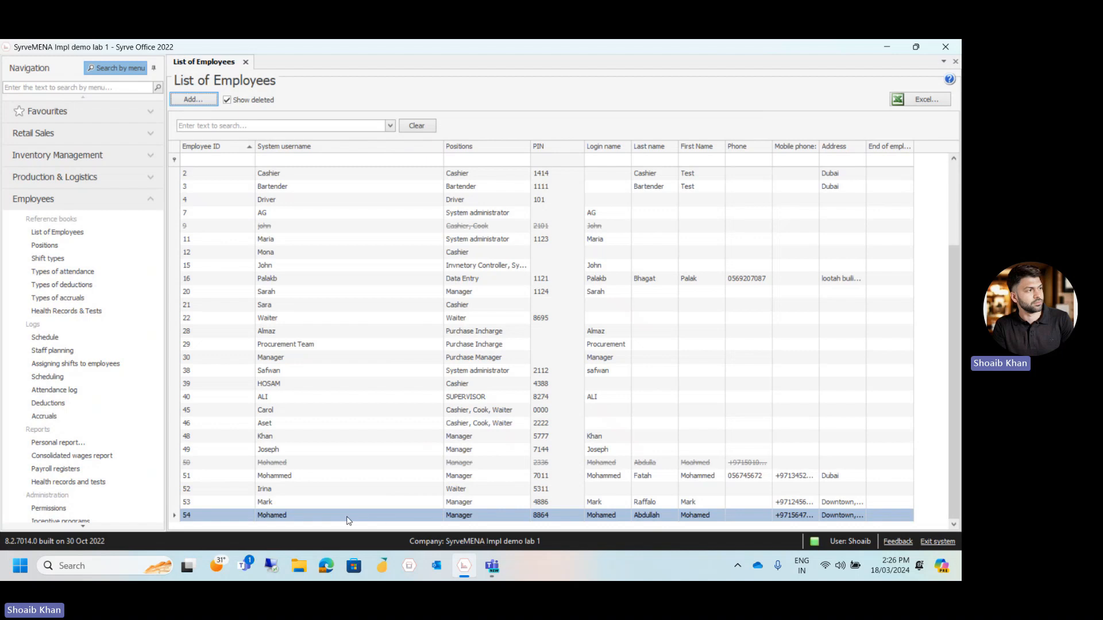
mouse_move(499, 520)
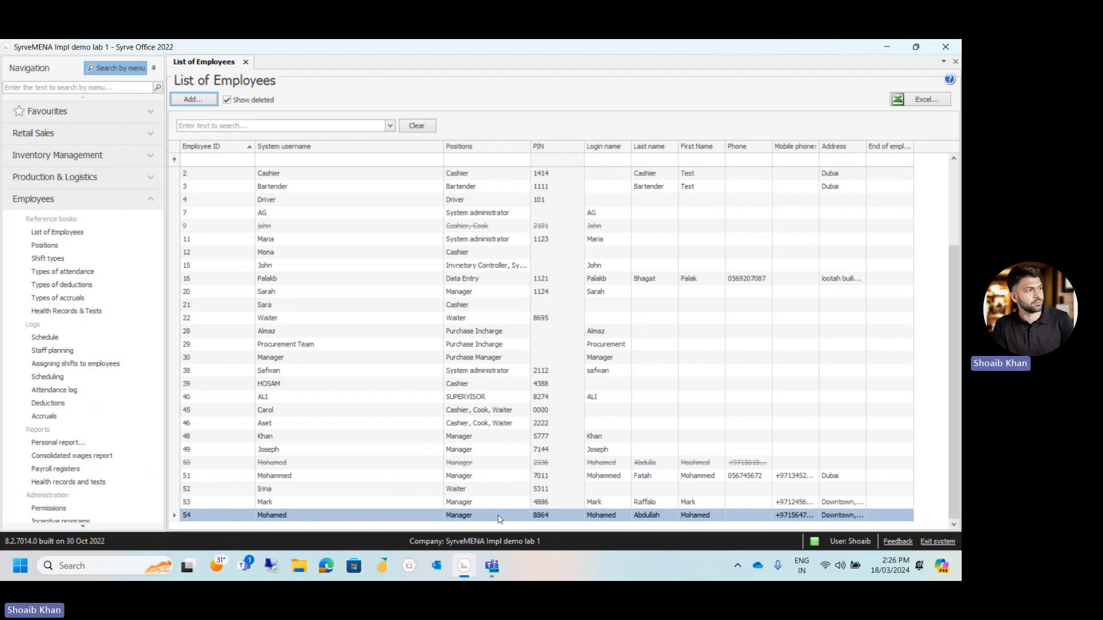
mouse_move(609, 520)
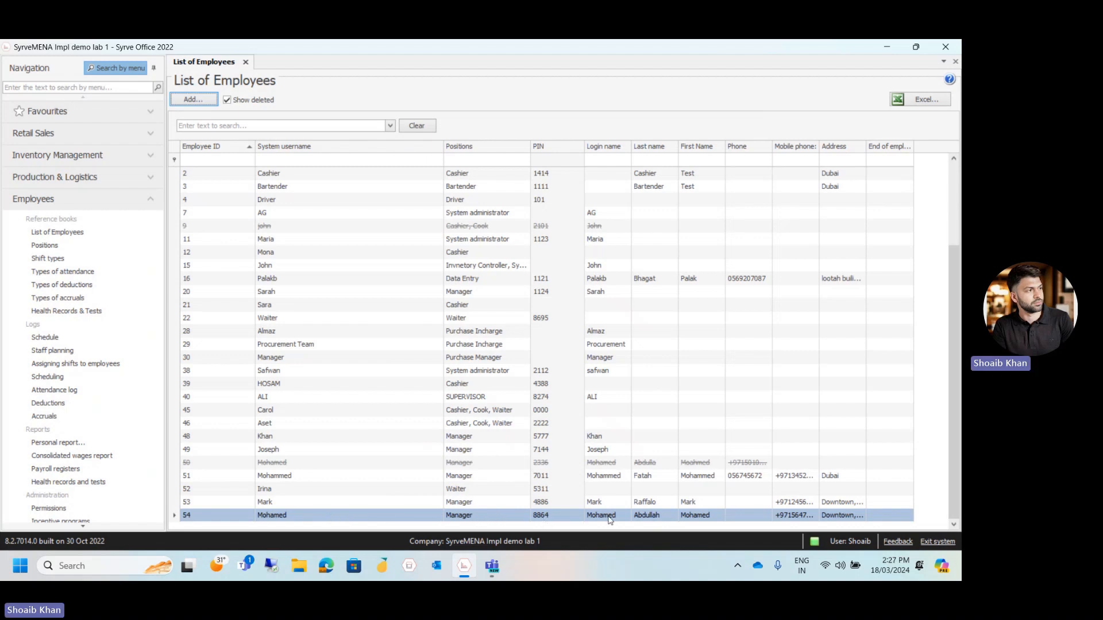
mouse_move(707, 520)
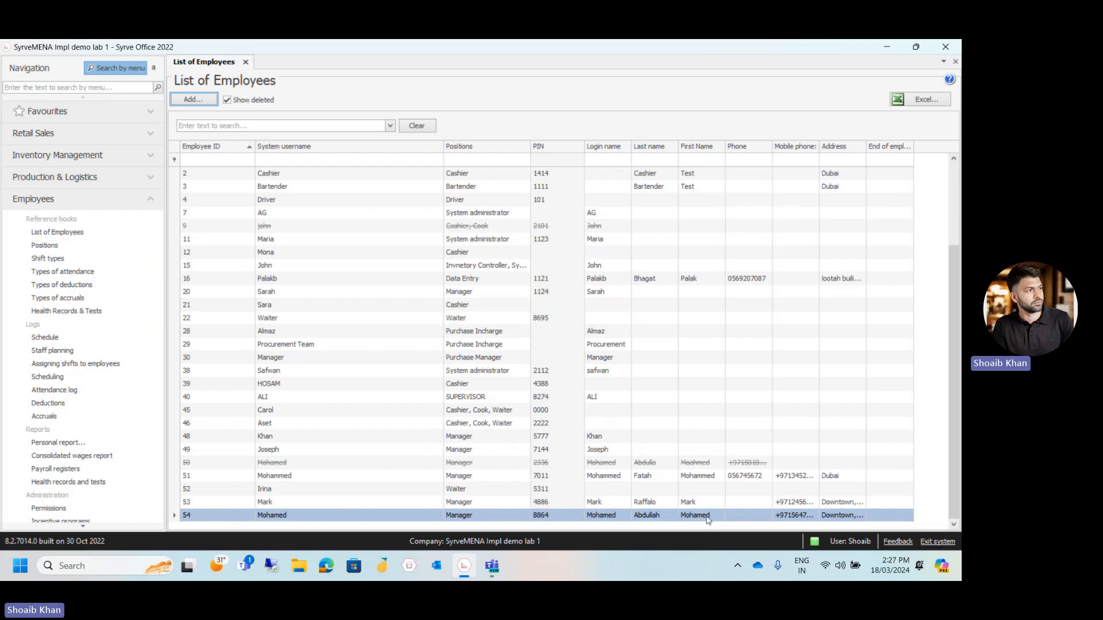